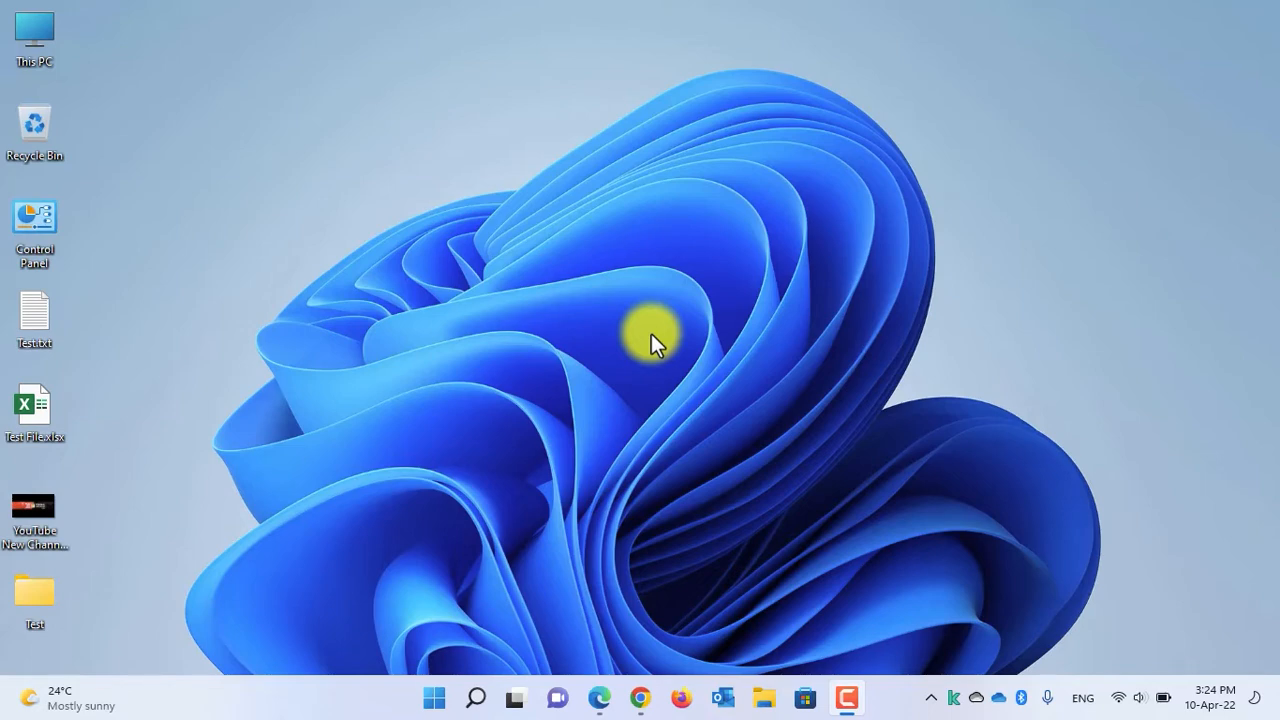
mouse_move(684, 392)
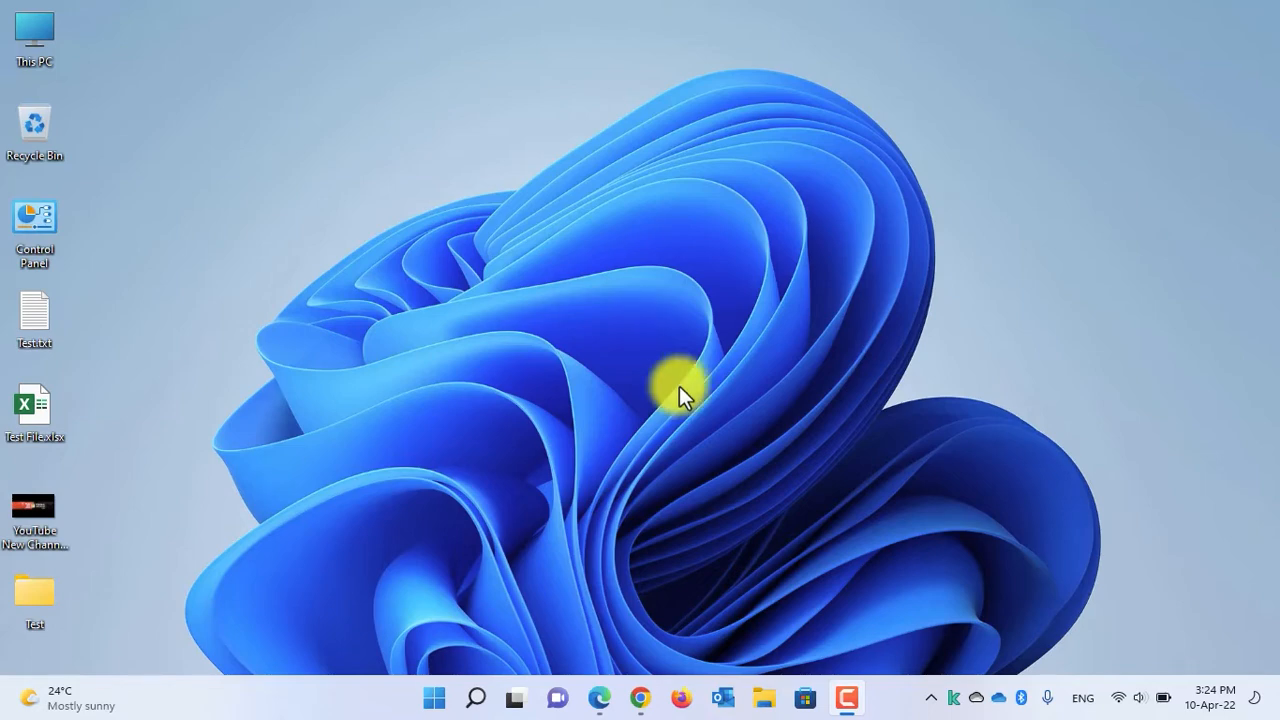
Launch the Microsoft Store from the Windows 11 taskbar
click(804, 696)
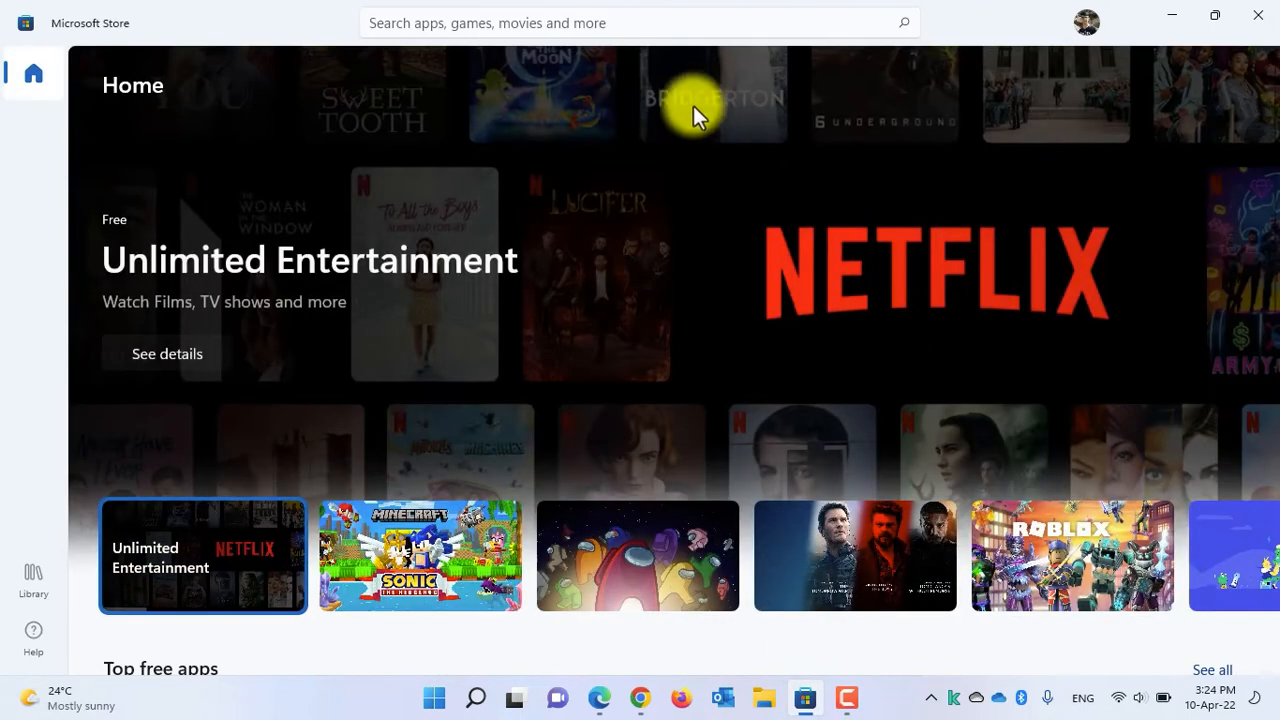
Search the Store for 'quicklook' and bring up QuickLook's app page by Paddy Xu
text(qui)
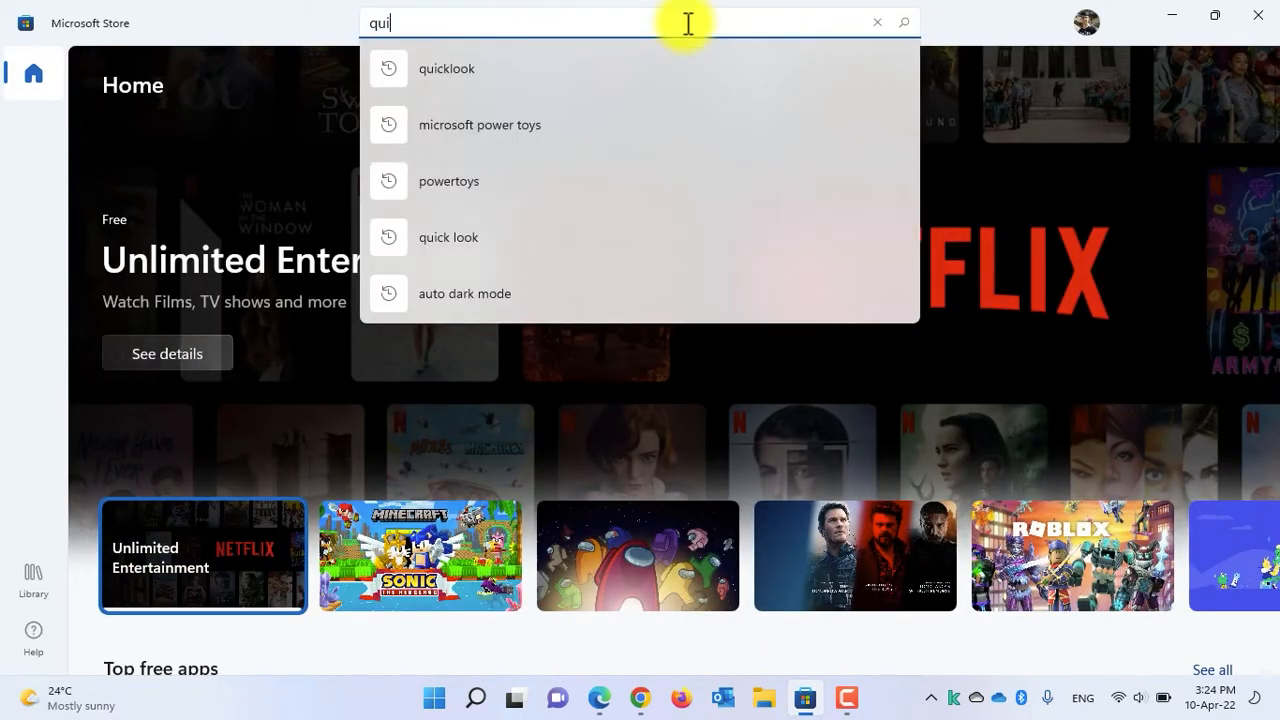
click(446, 68)
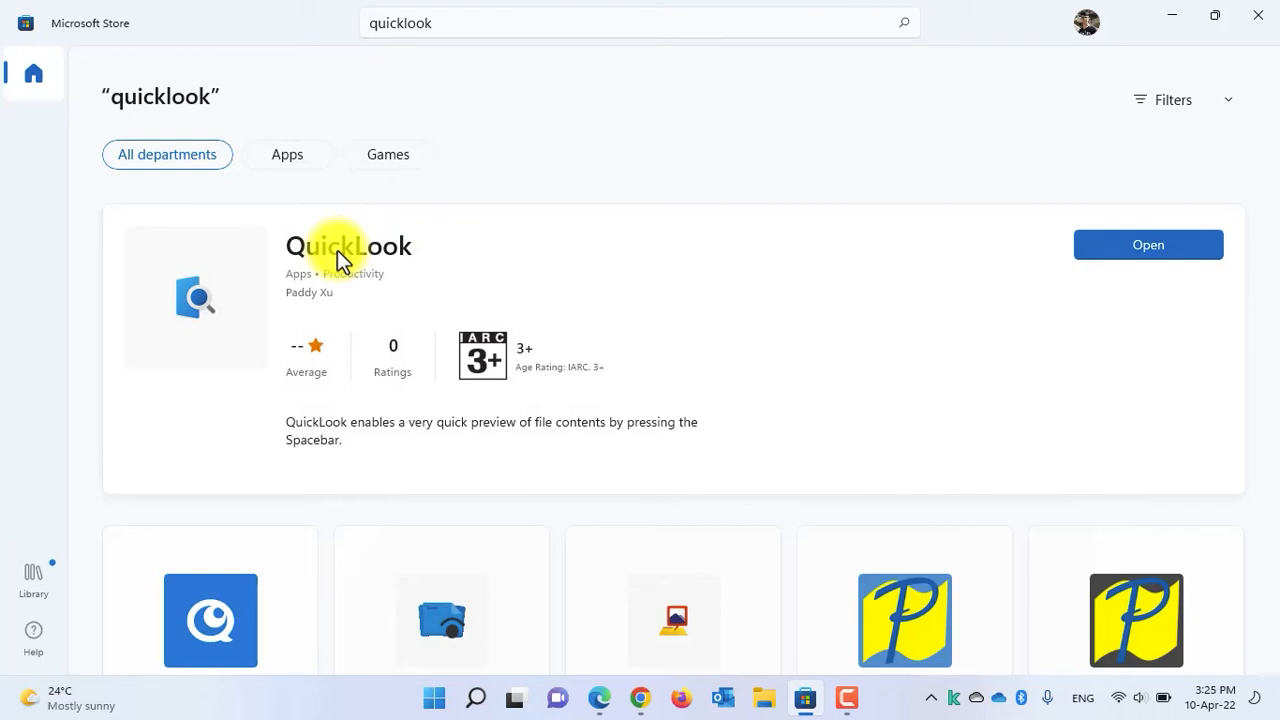
click(348, 244)
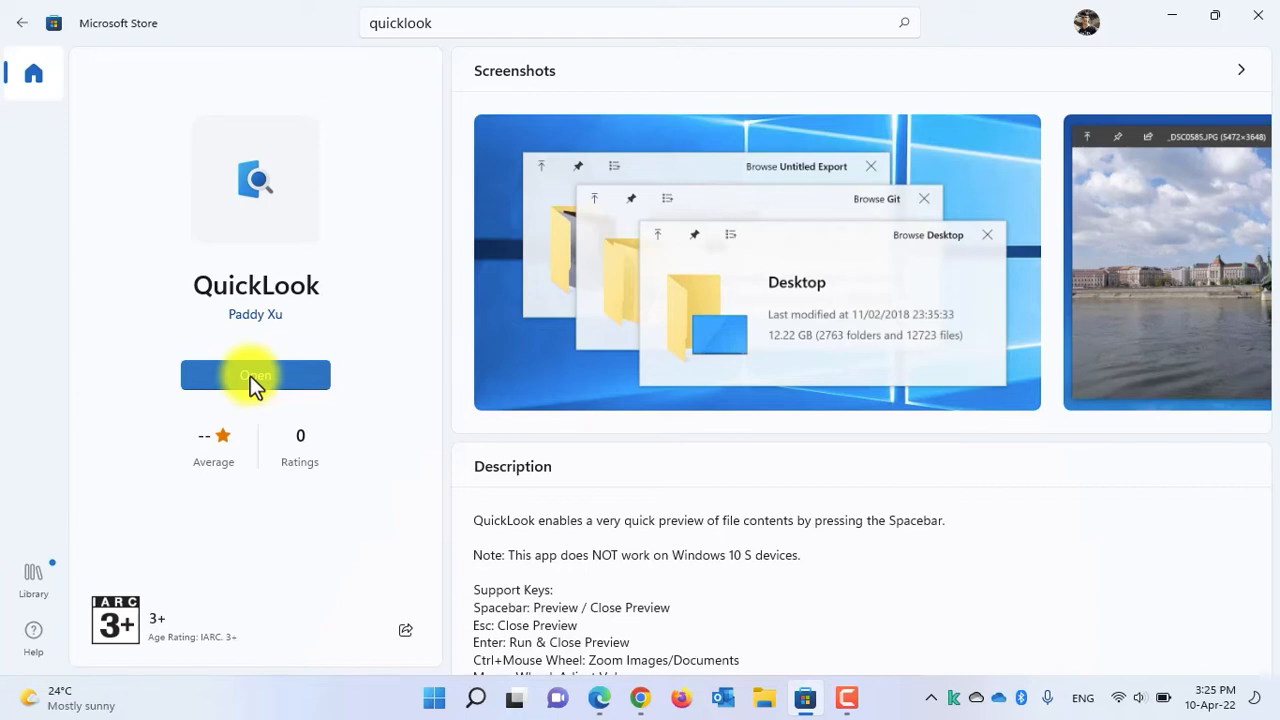
Launch QuickLook, accept the 'already running' notice, and minimize the Store to show the desktop
click(256, 374)
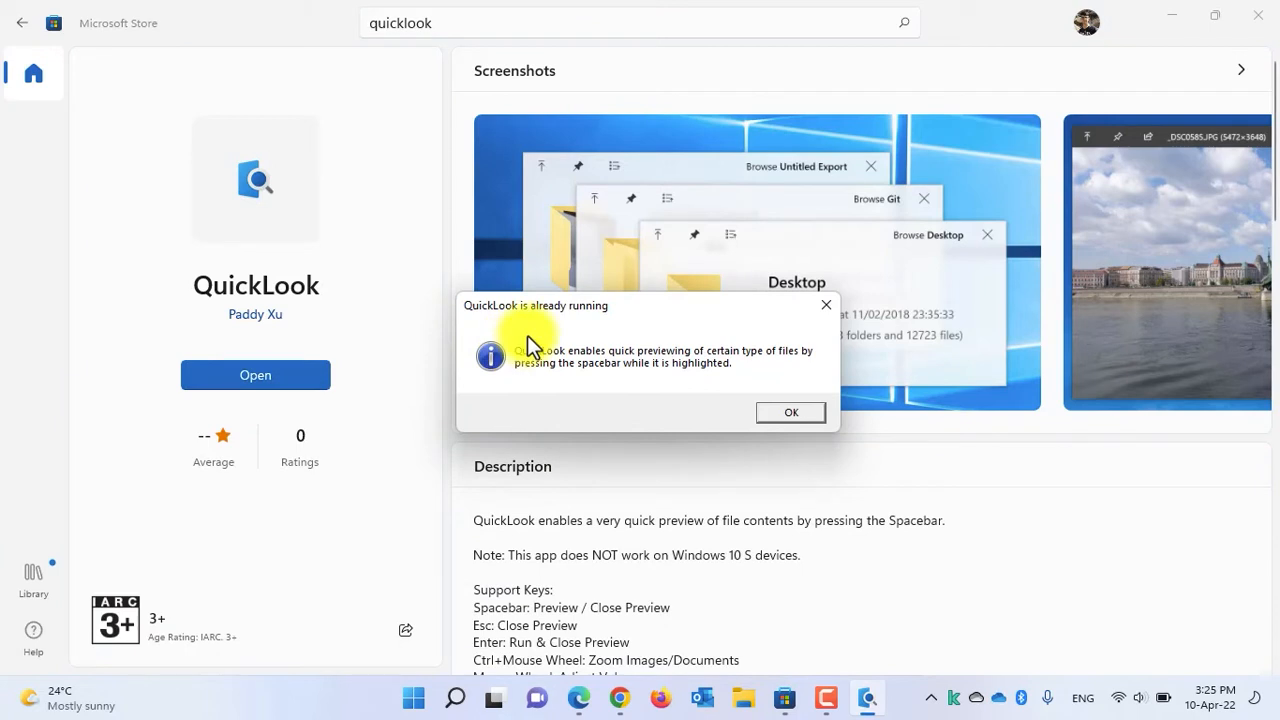
mouse_move(538, 330)
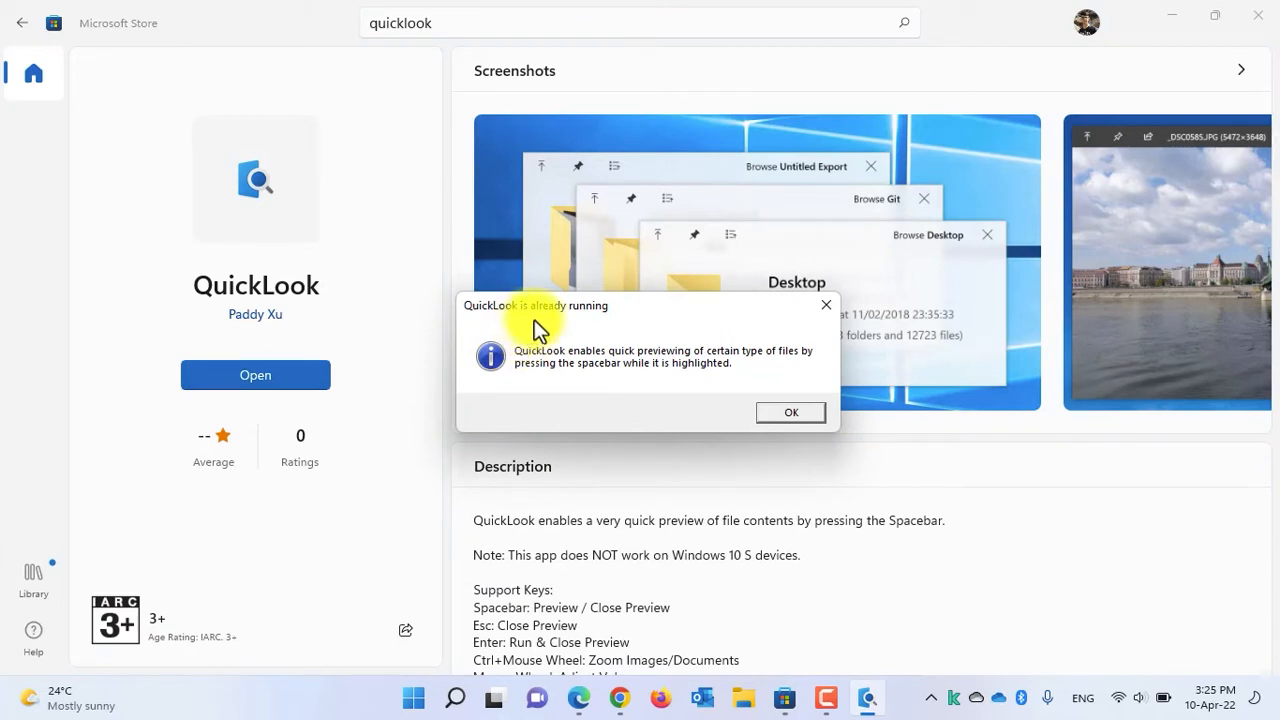
click(788, 412)
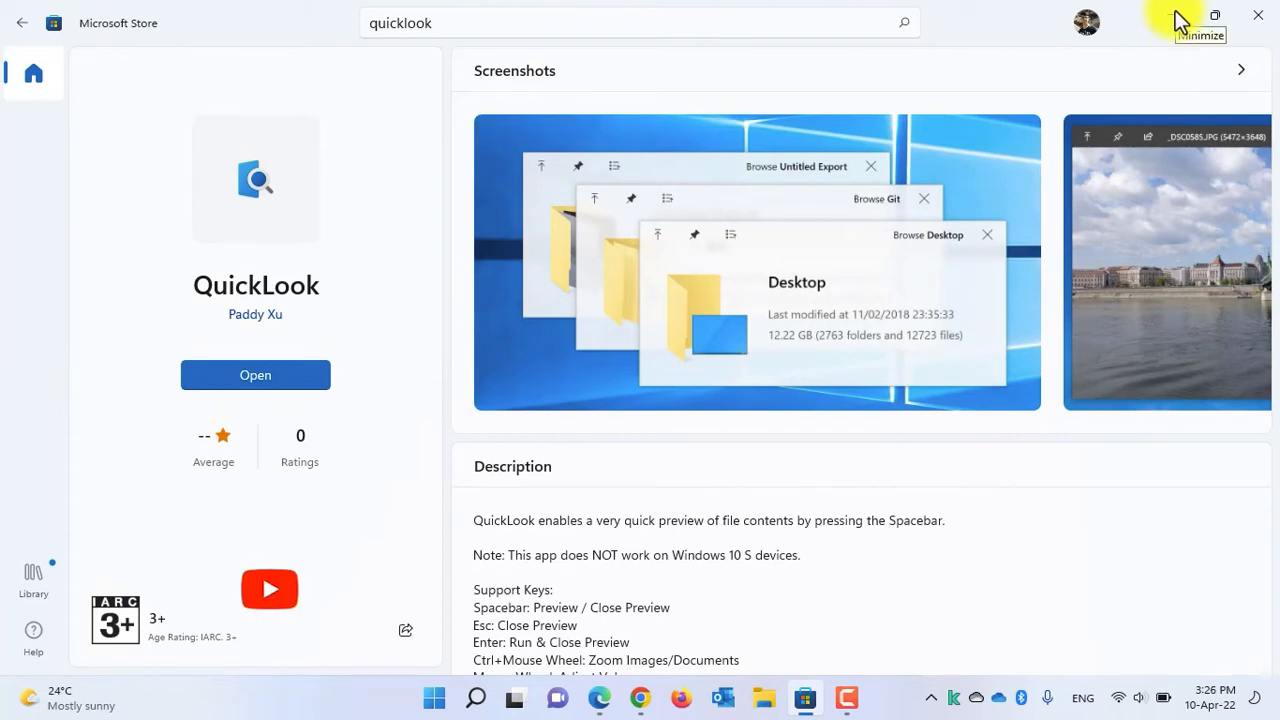
click(1200, 16)
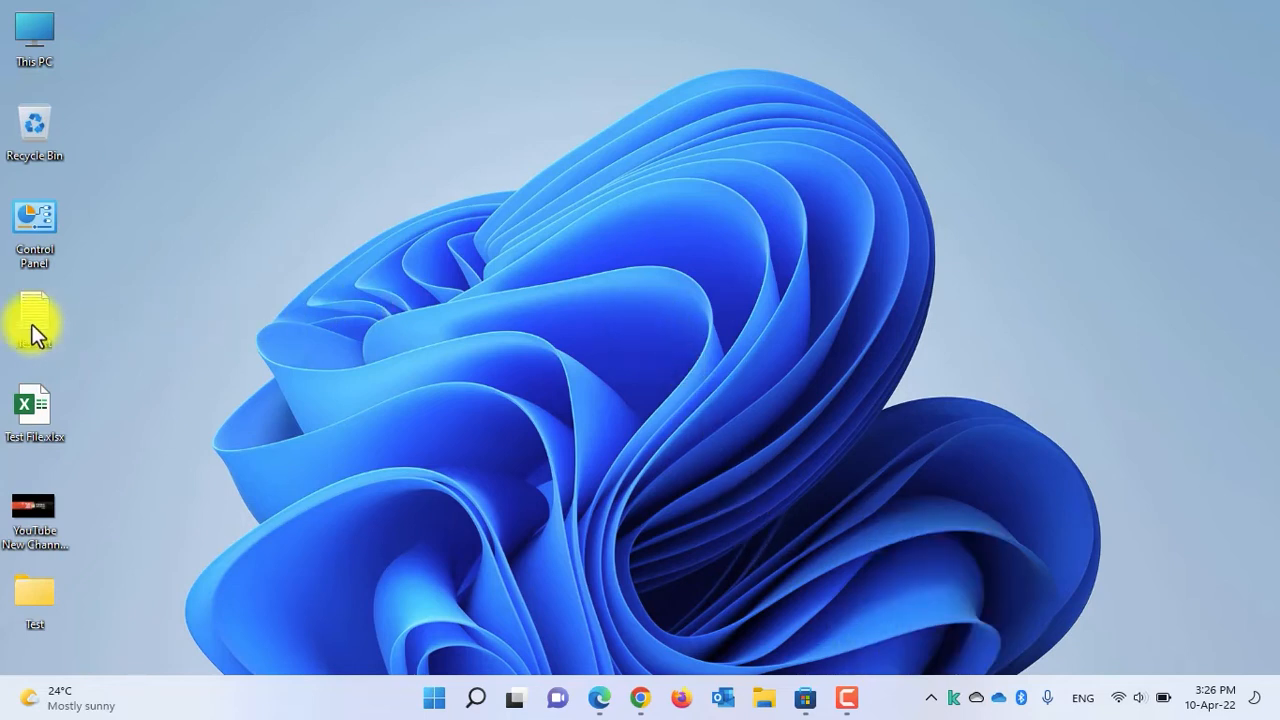
mouse_move(36, 320)
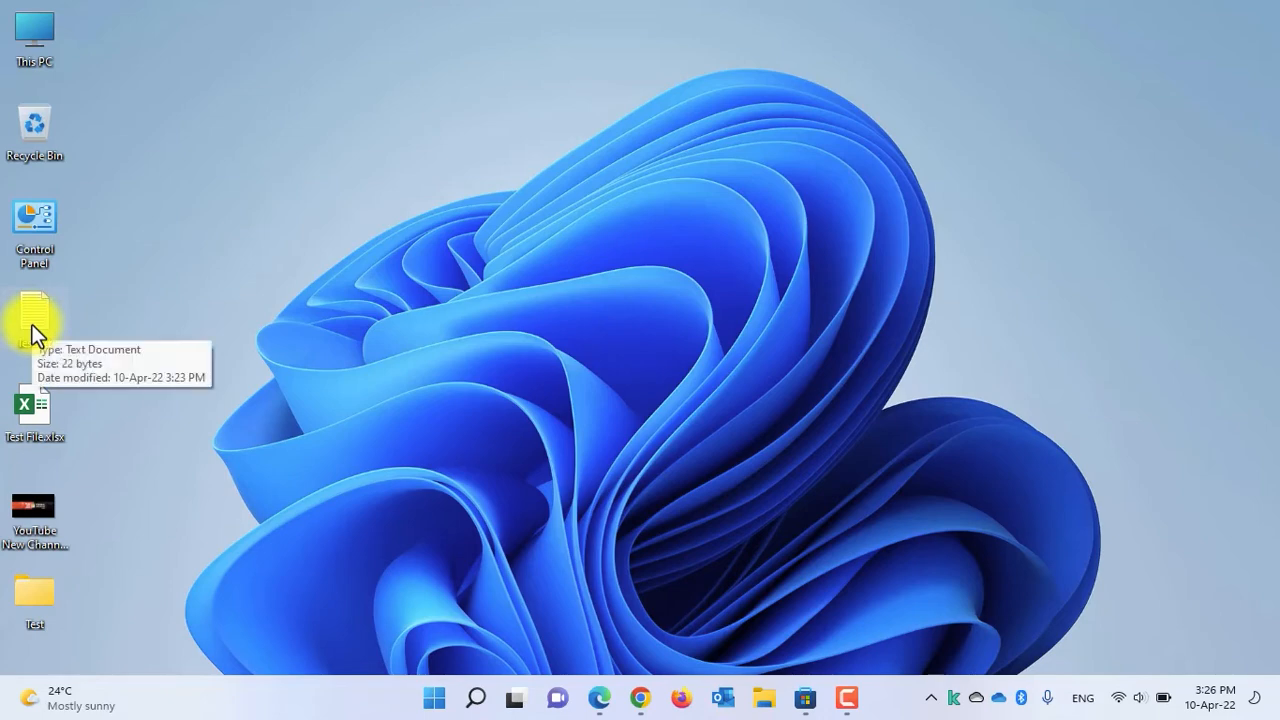
double_click(34, 318)
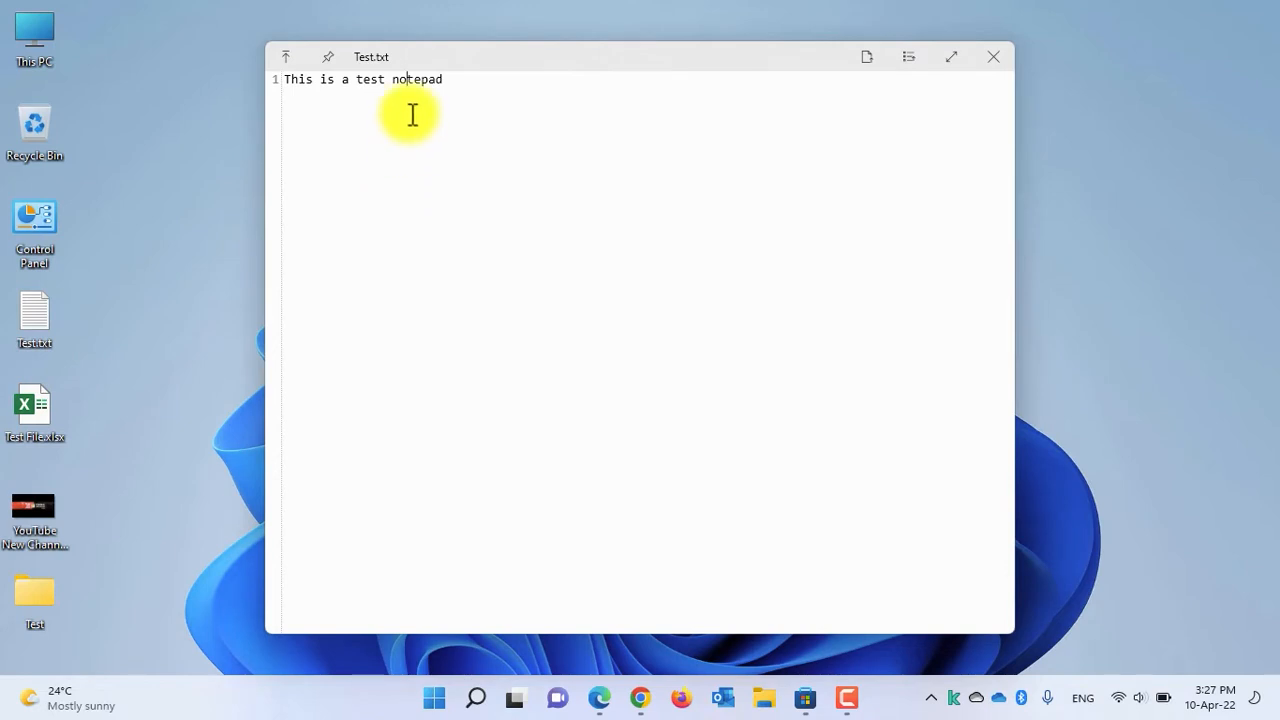
right_click(412, 114)
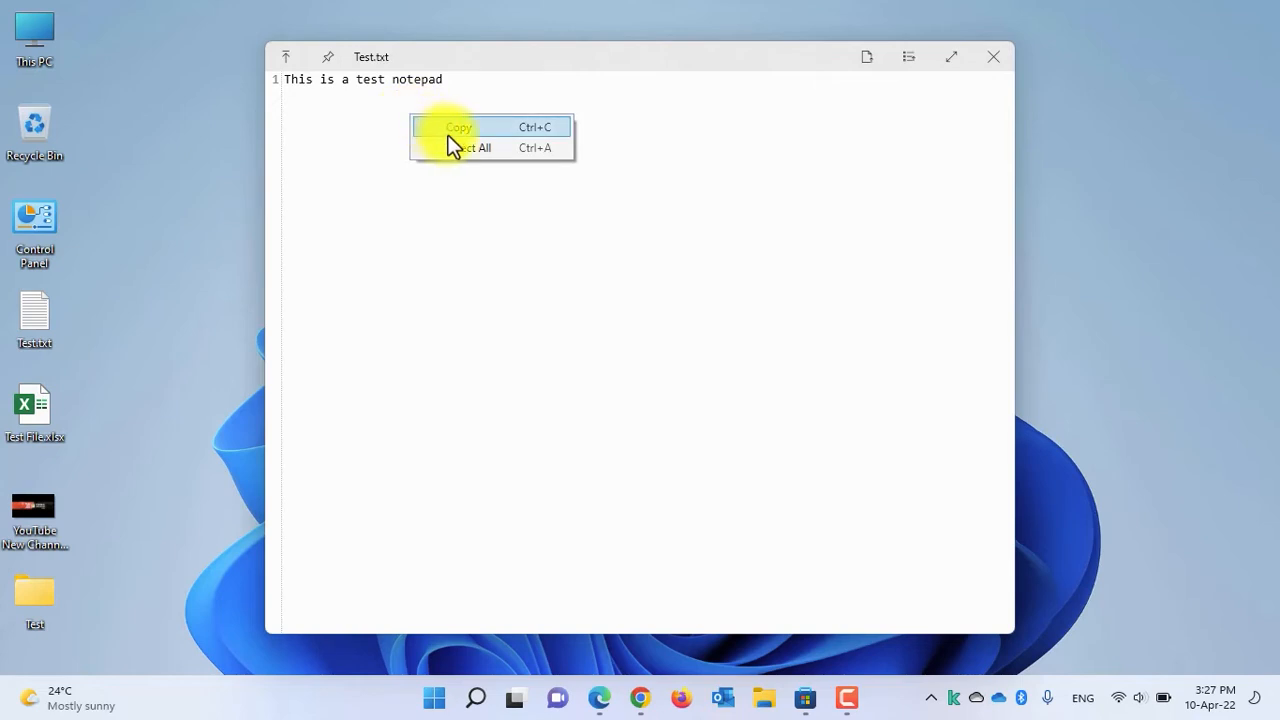
mouse_move(470, 148)
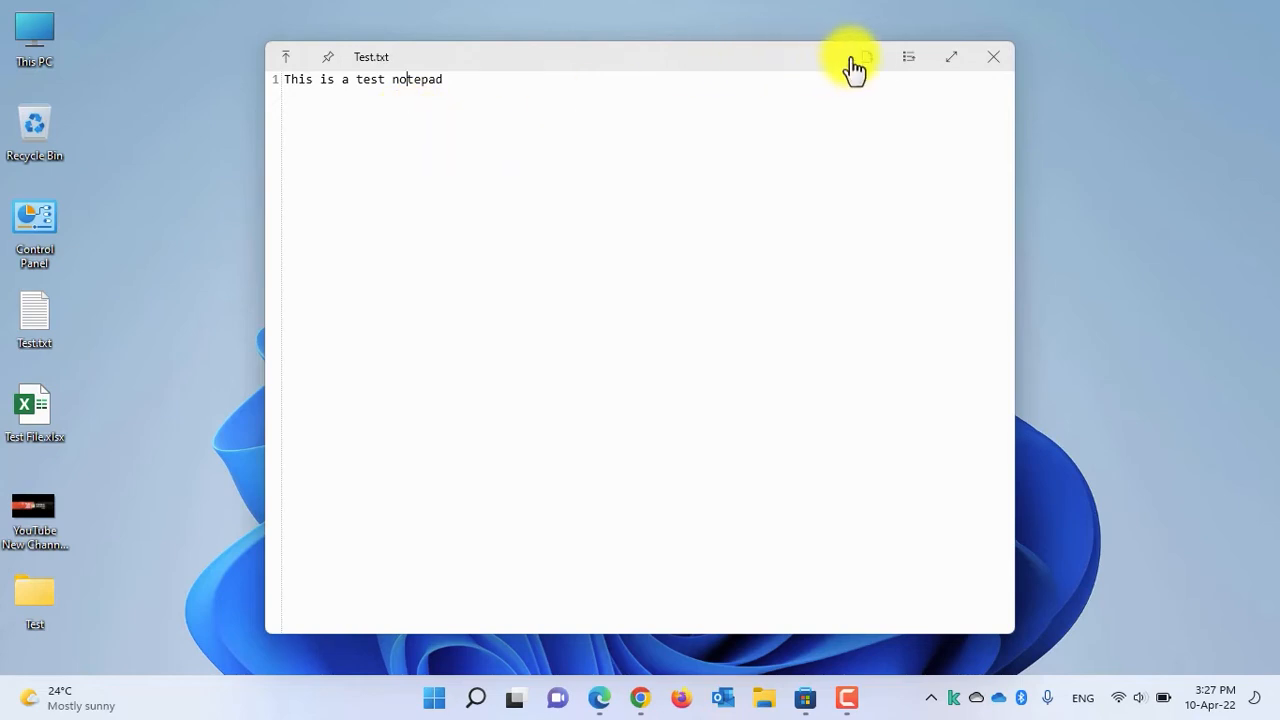
mouse_move(864, 56)
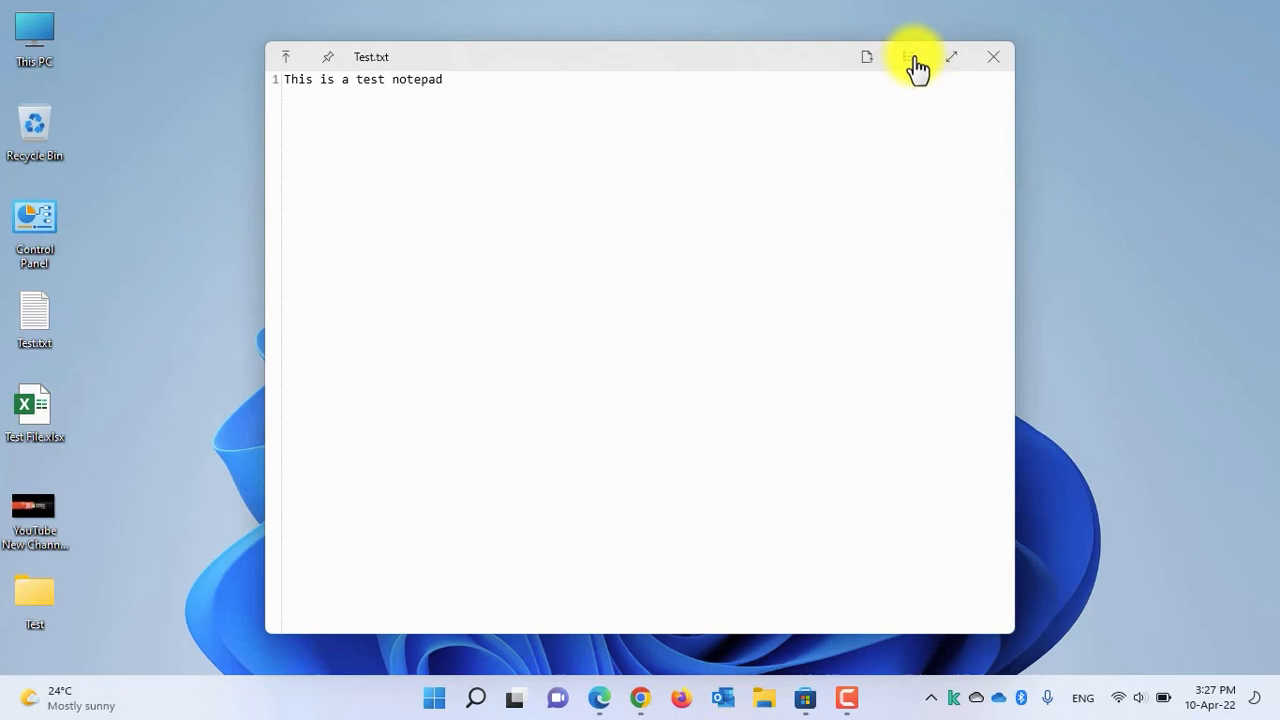
click(908, 56)
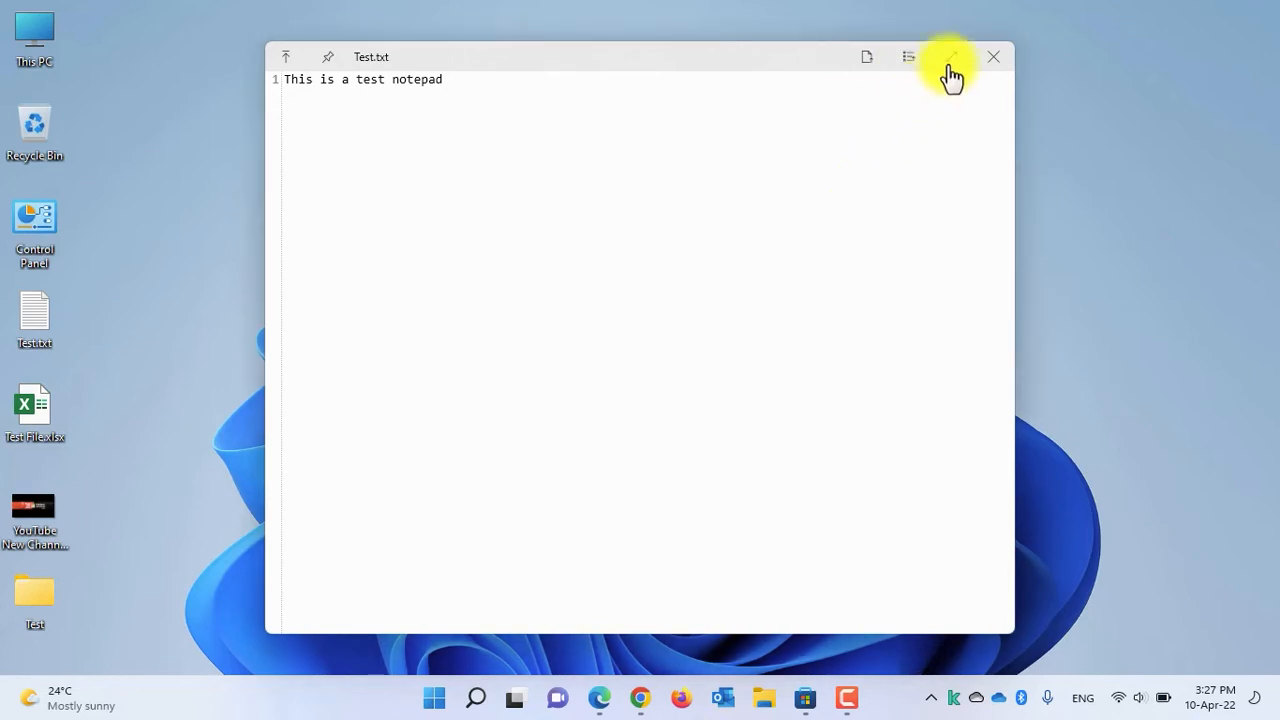
click(950, 56)
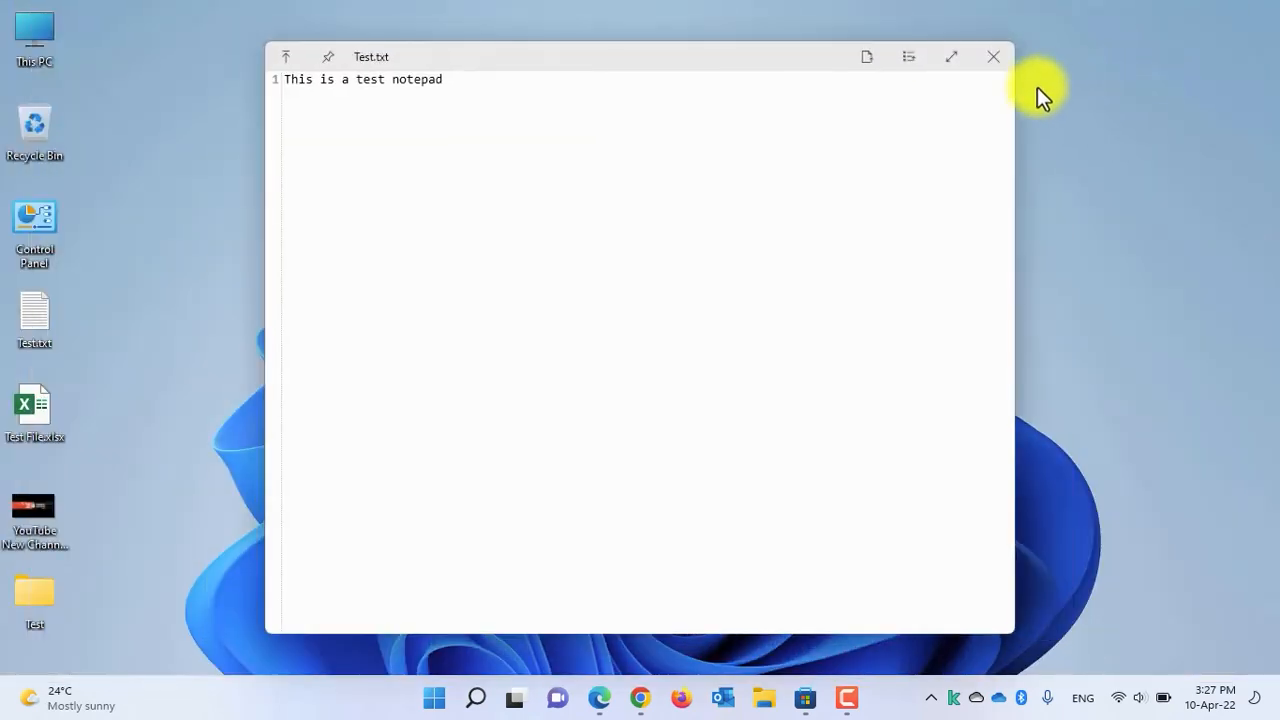
mouse_move(992, 56)
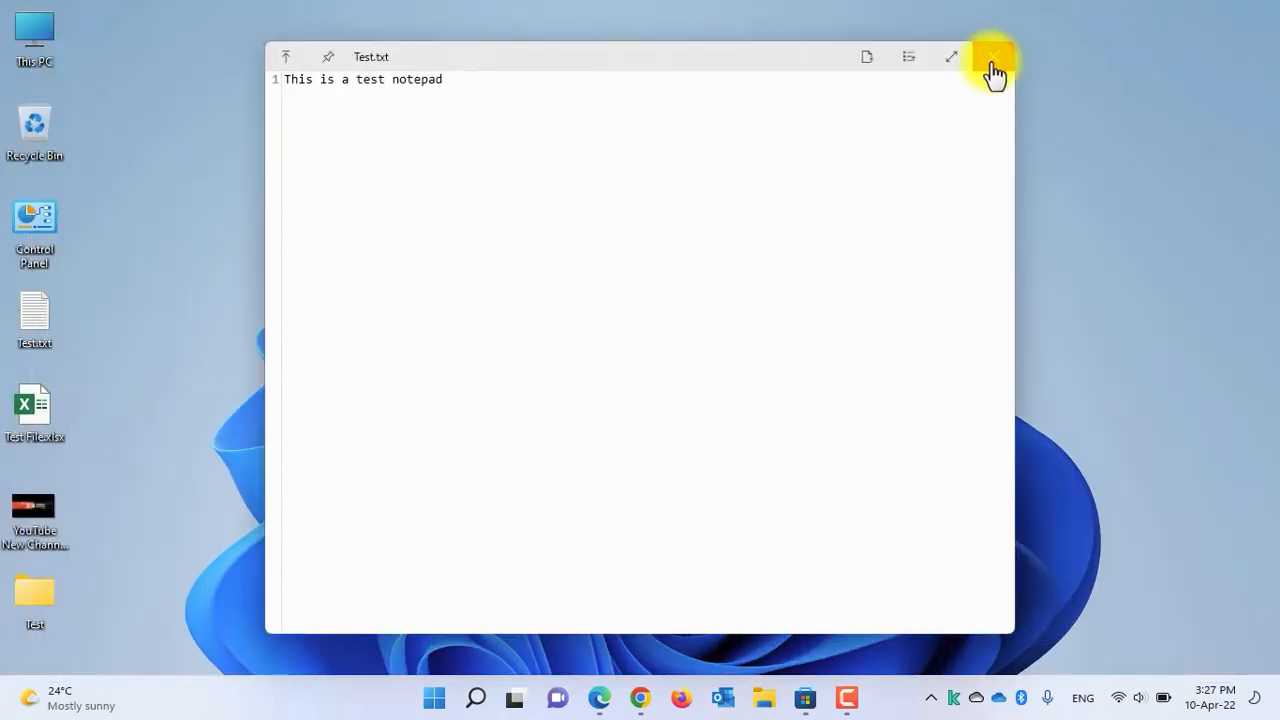
click(992, 56)
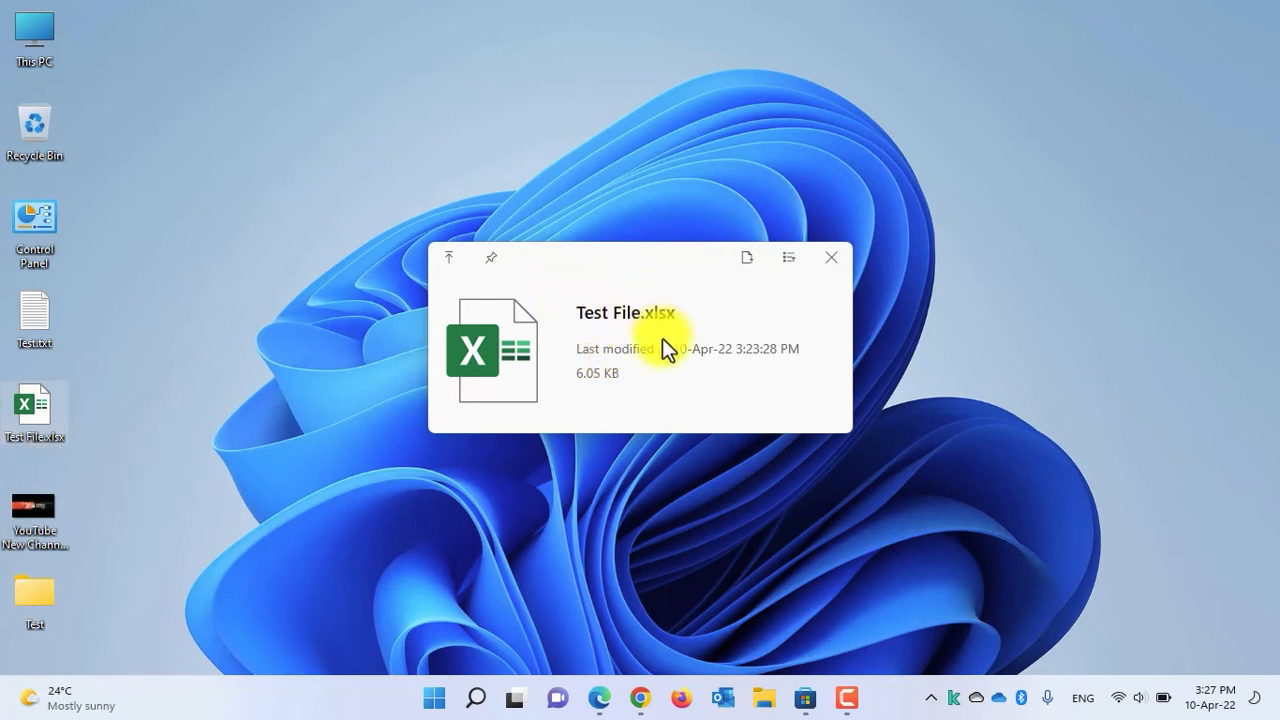
mouse_move(592, 388)
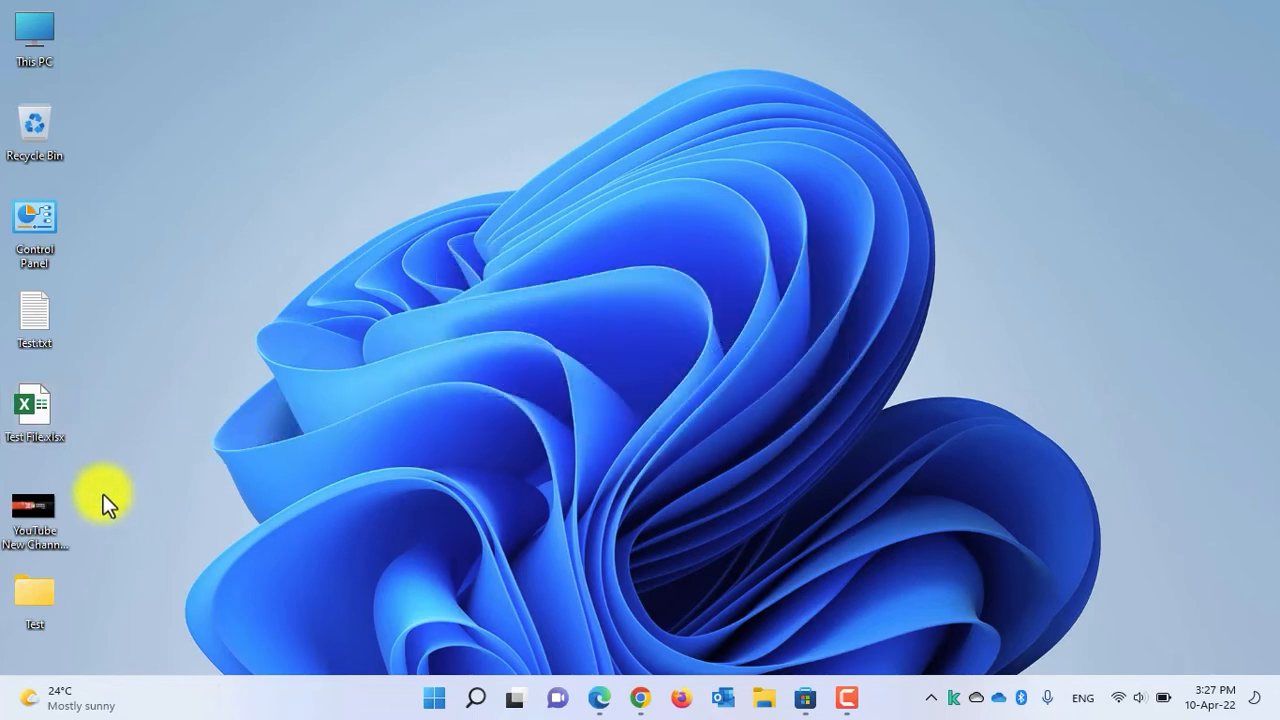
double_click(36, 512)
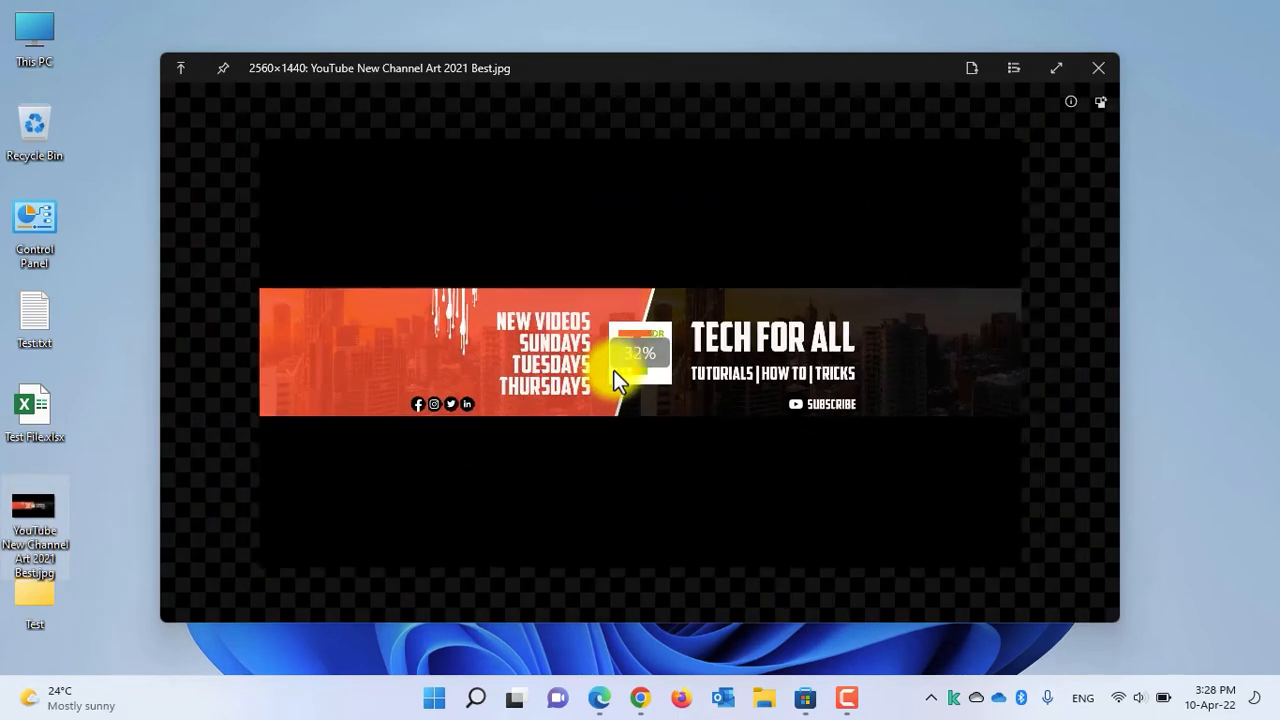
click(1070, 102)
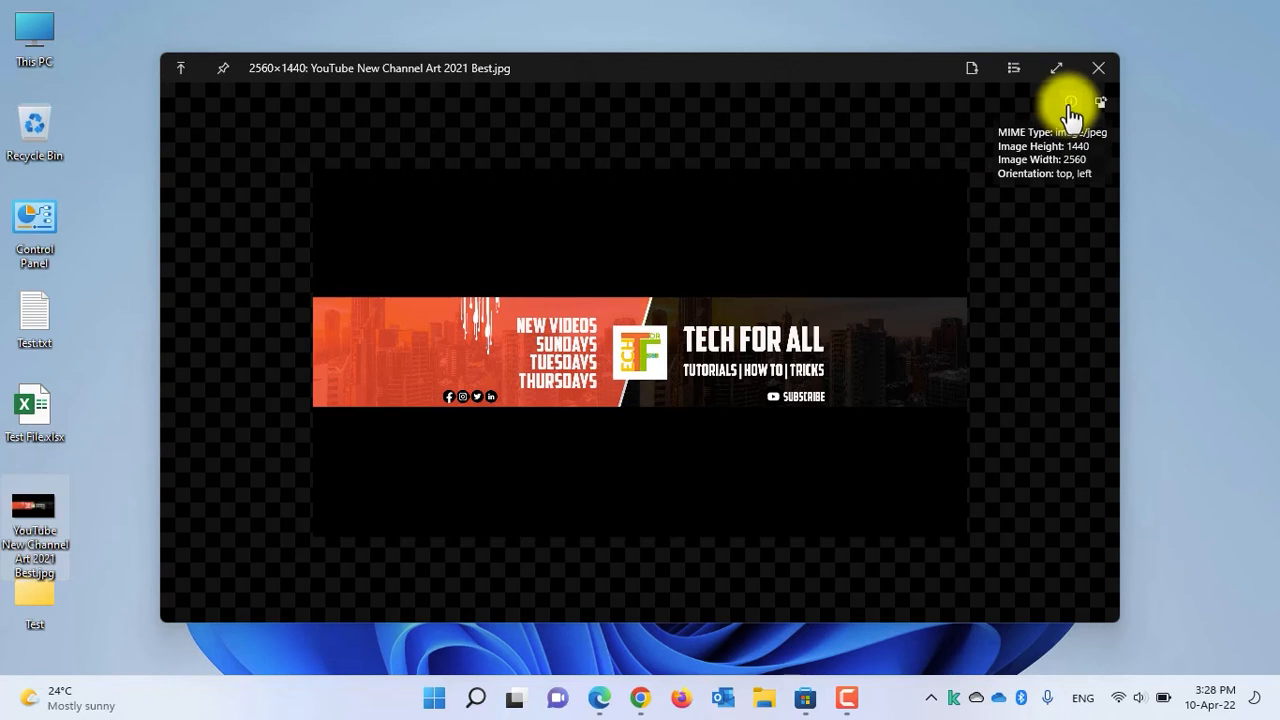
click(1096, 68)
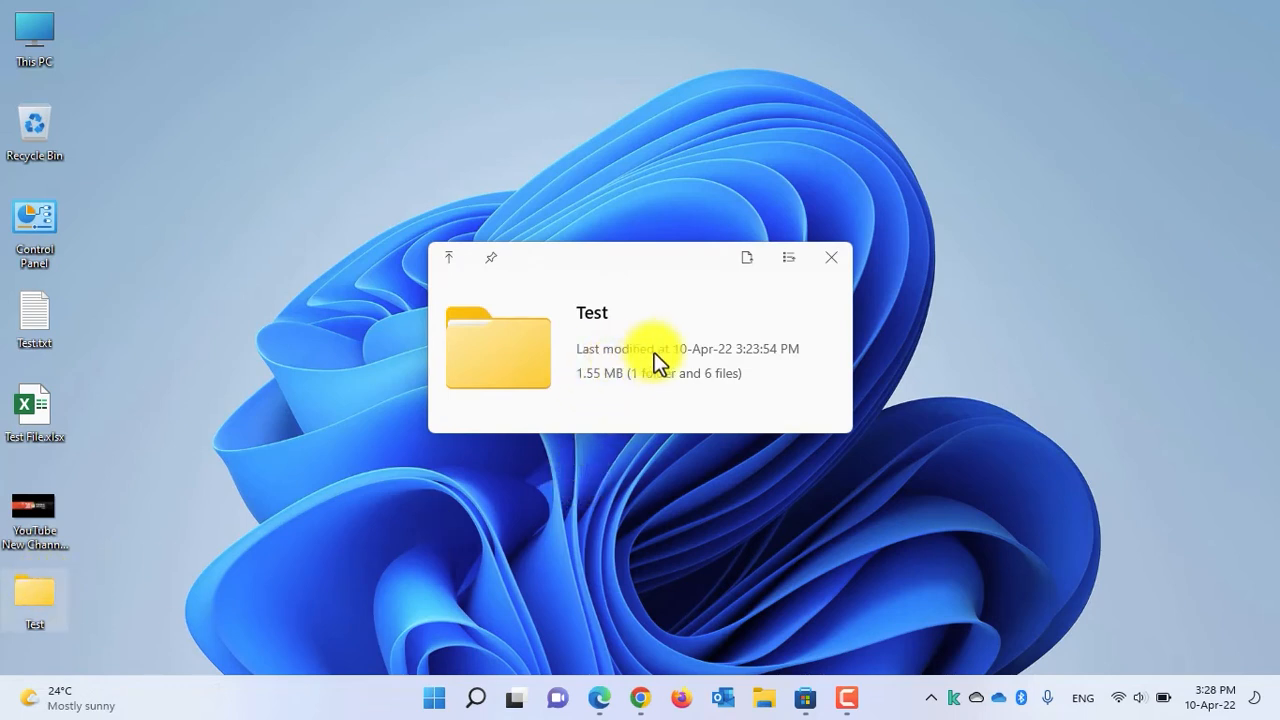
mouse_move(640, 390)
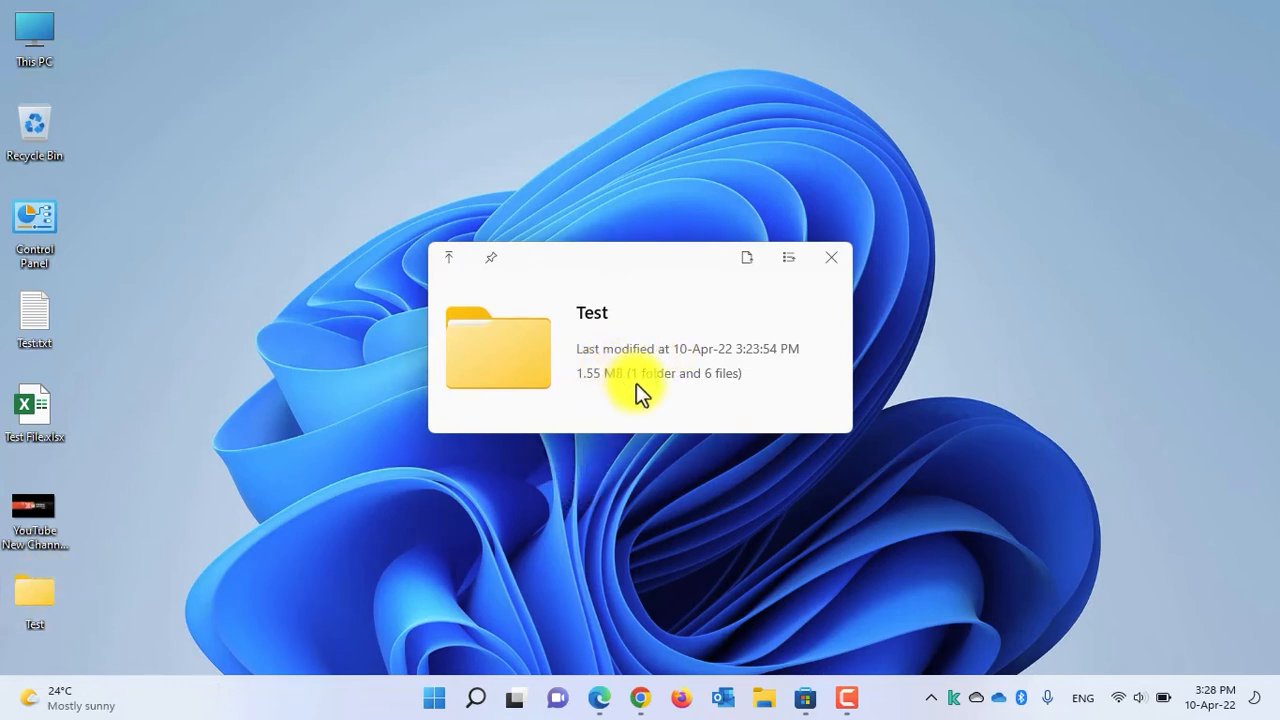
mouse_move(720, 378)
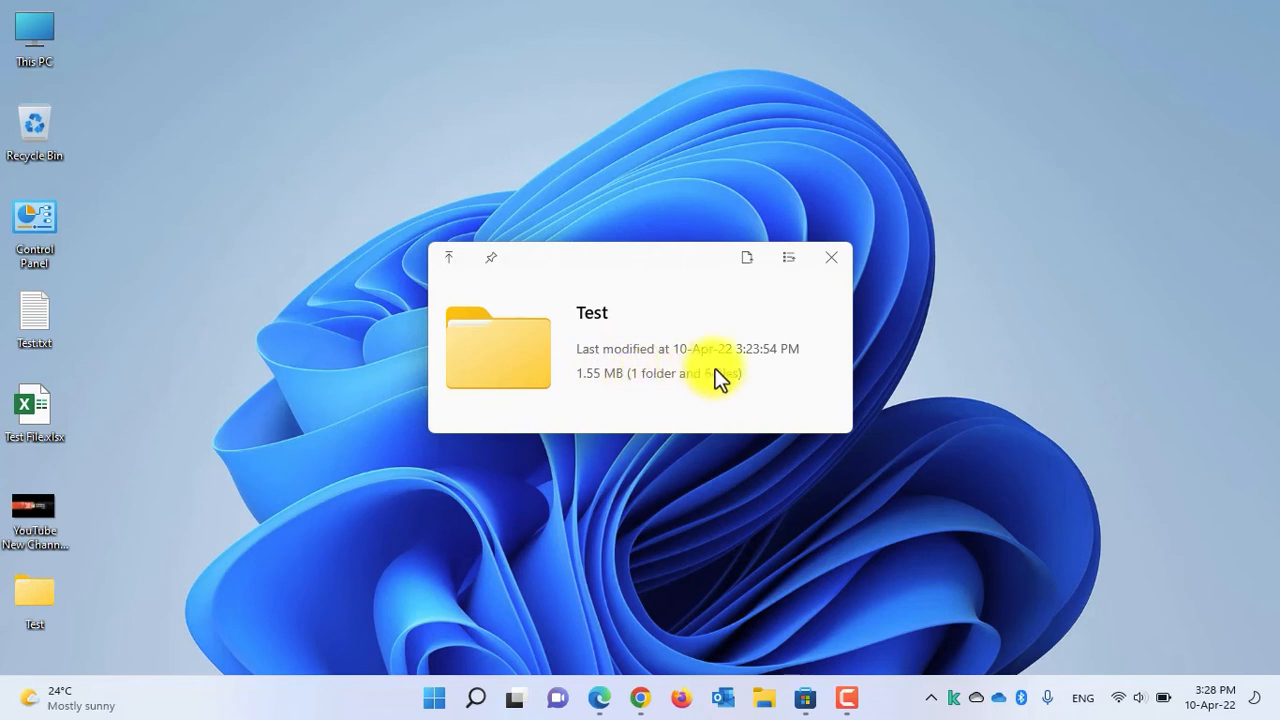